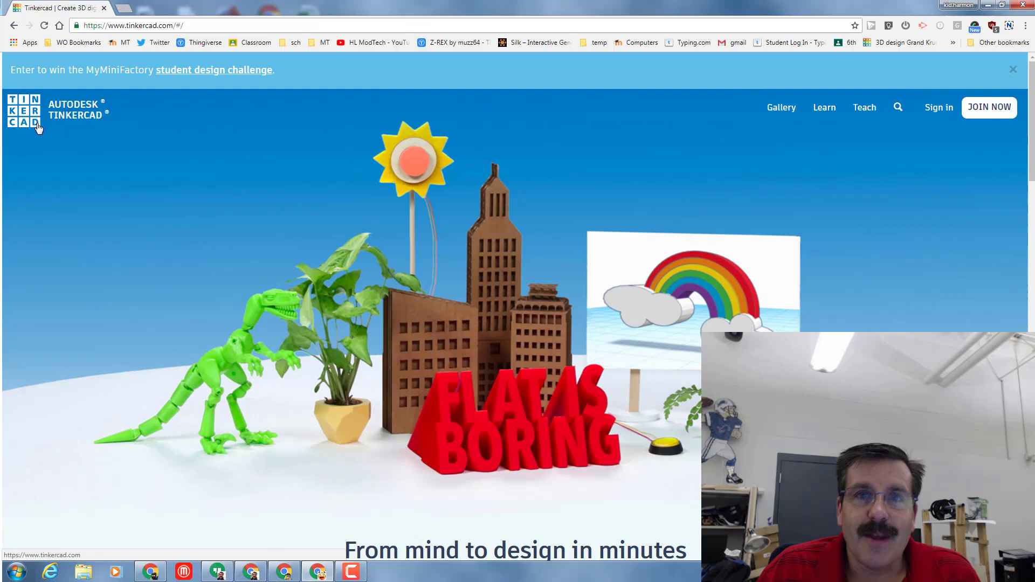
mouse_move(20, 201)
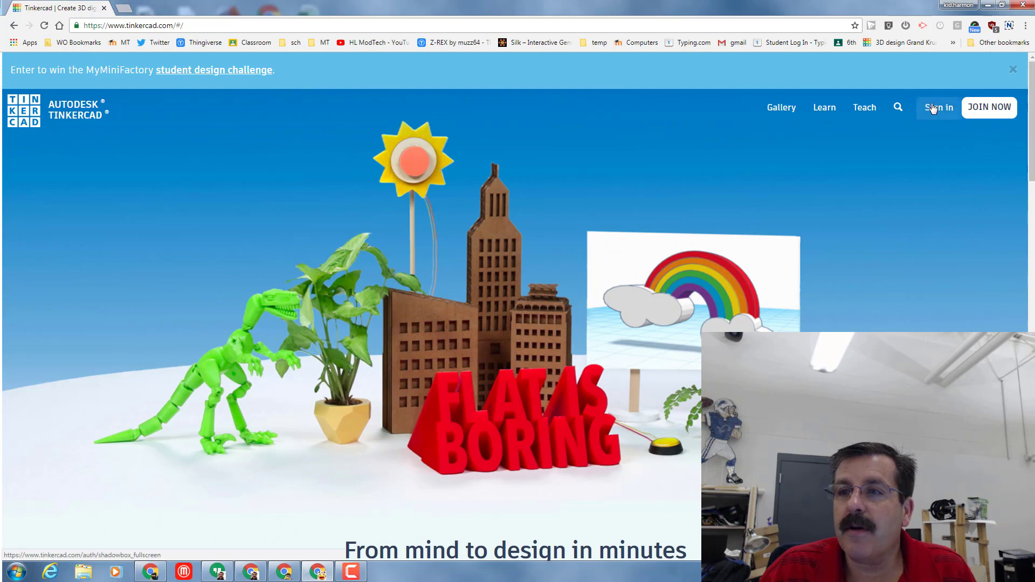
- Sign in to the Tinkercad account and reach the recent designs dashboard
left_click(939, 106)
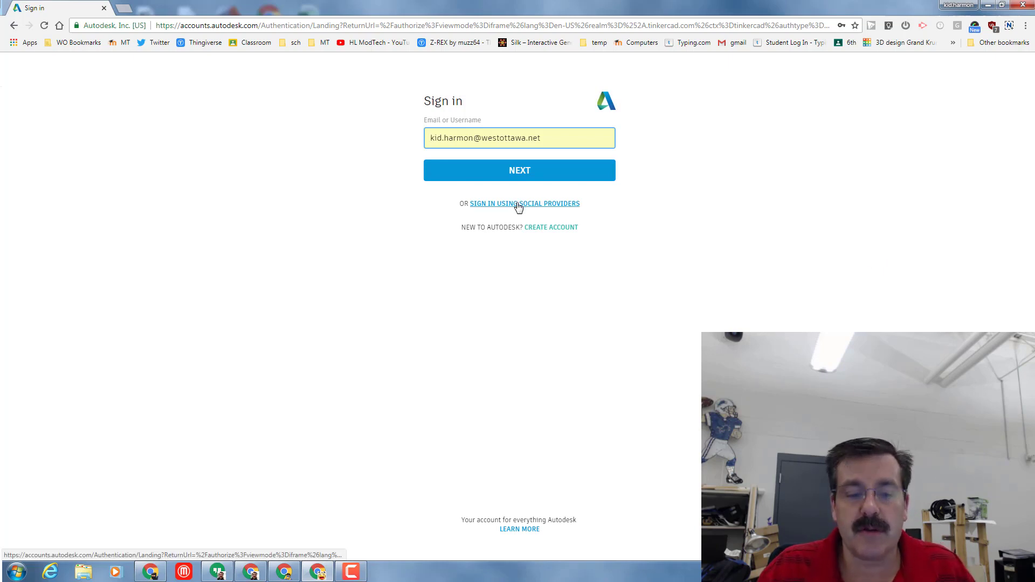
left_click(519, 171)
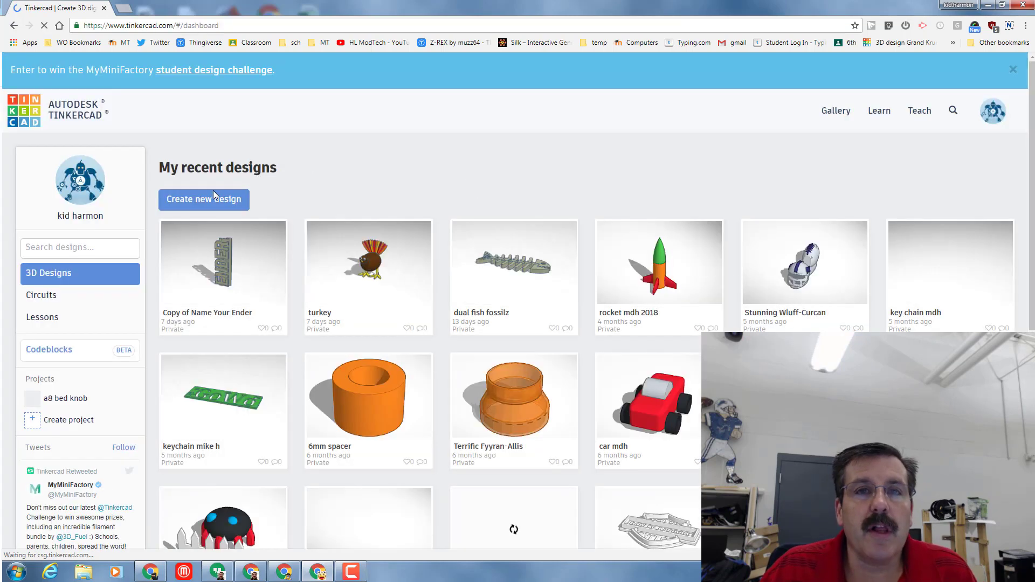
- Create a new design from the dashboard, opening 'Glorious Duup-Tumelo'
left_click(203, 200)
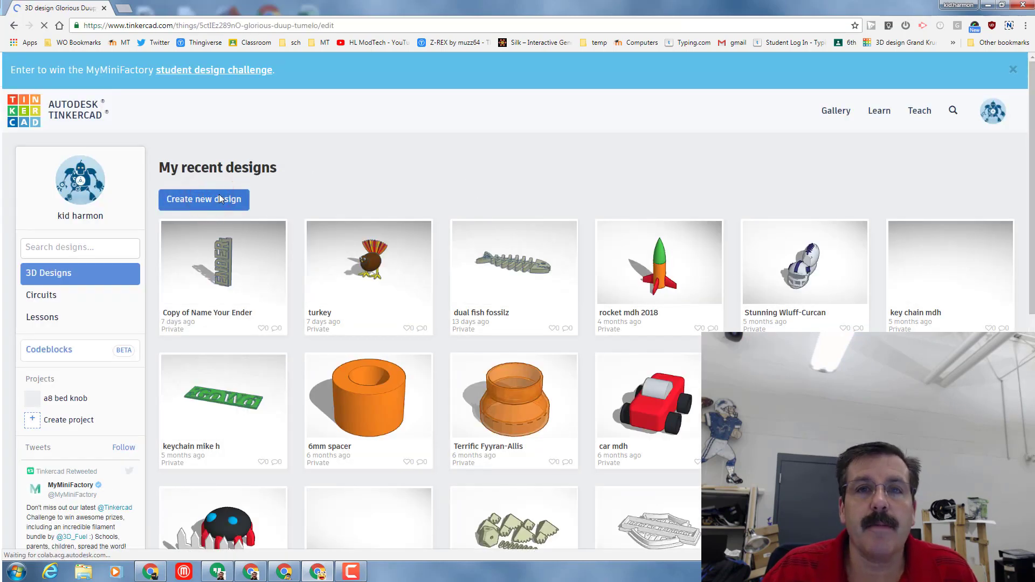
left_click(204, 199)
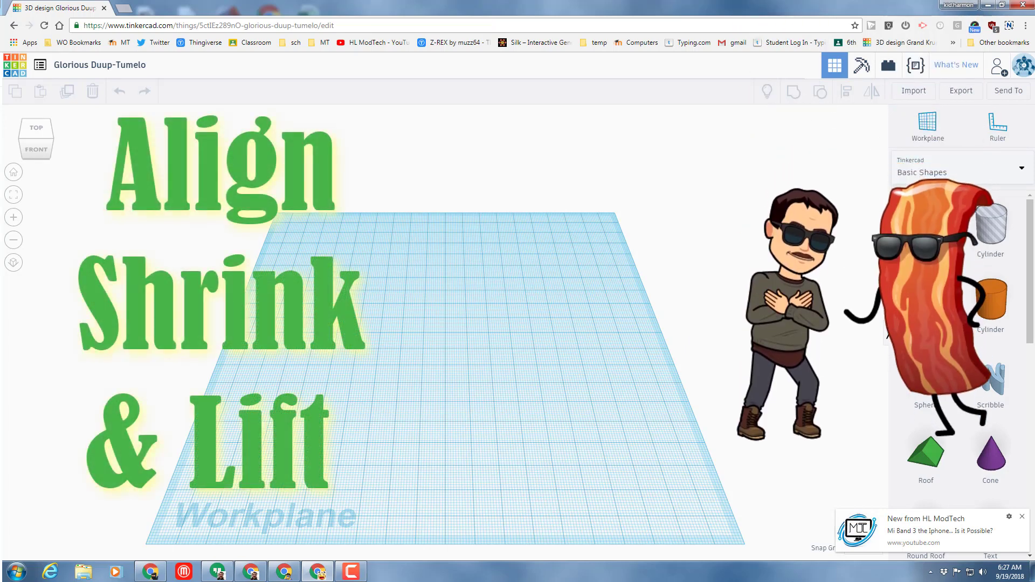
- Place a second cylinder, then make the left cylinder a hole
left_click(991, 303)
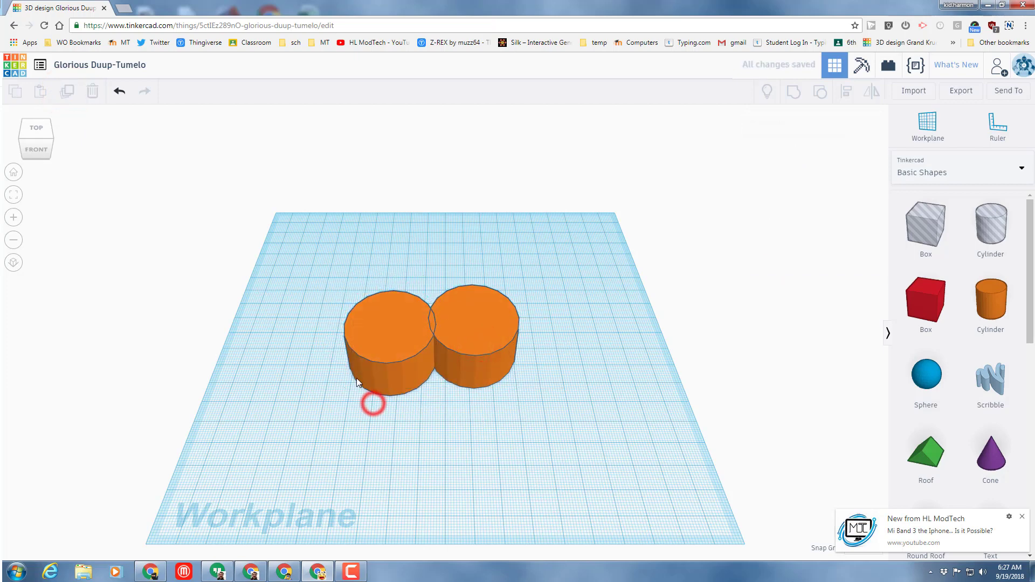
left_click(387, 341)
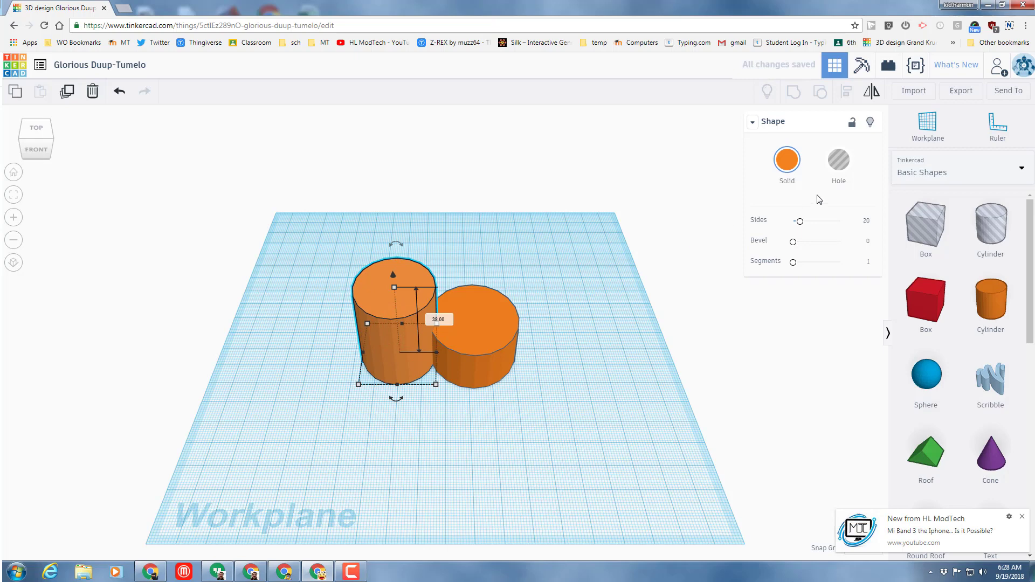
left_click(839, 161)
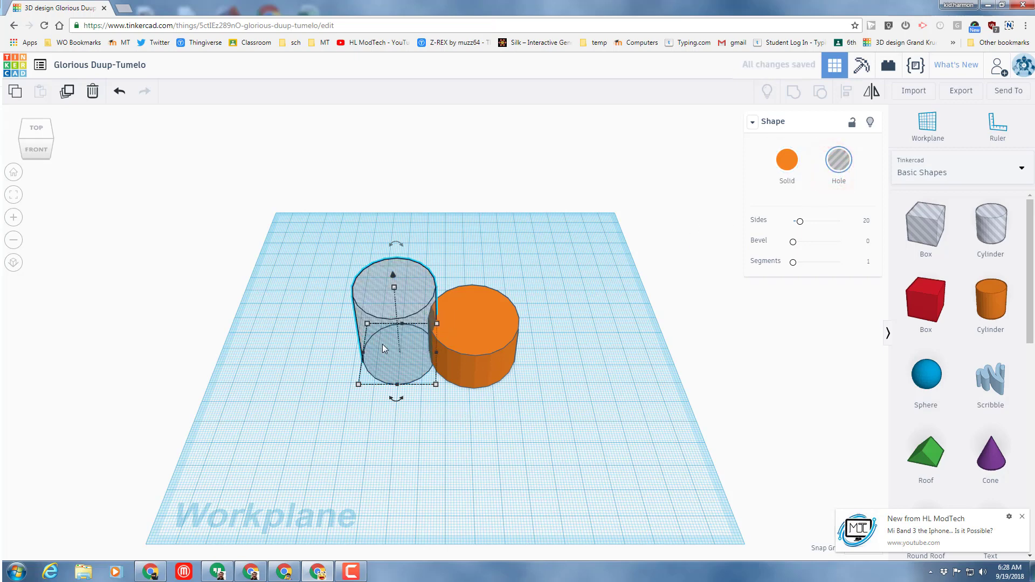
mouse_move(489, 345)
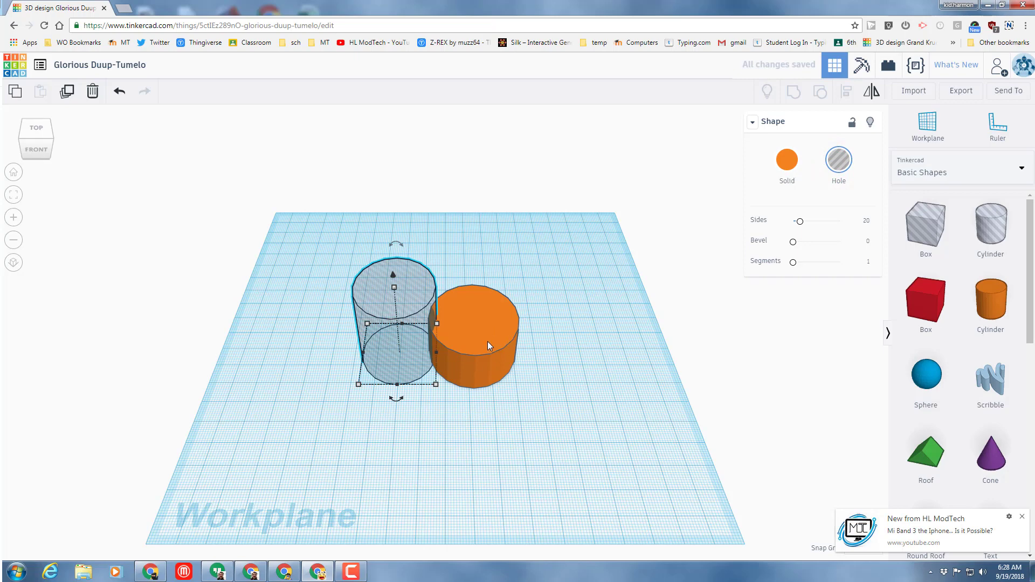
mouse_move(314, 262)
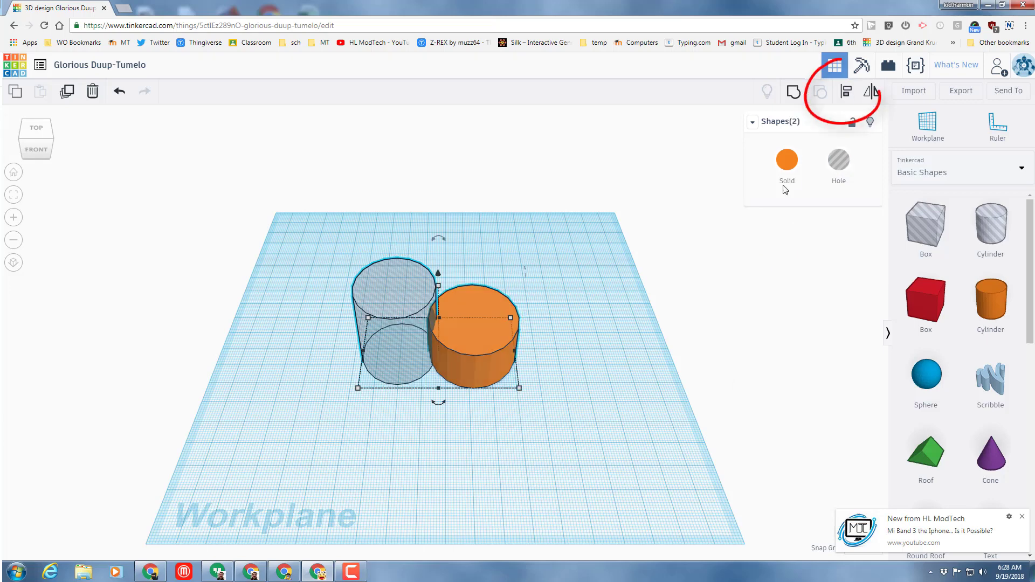
mouse_move(847, 91)
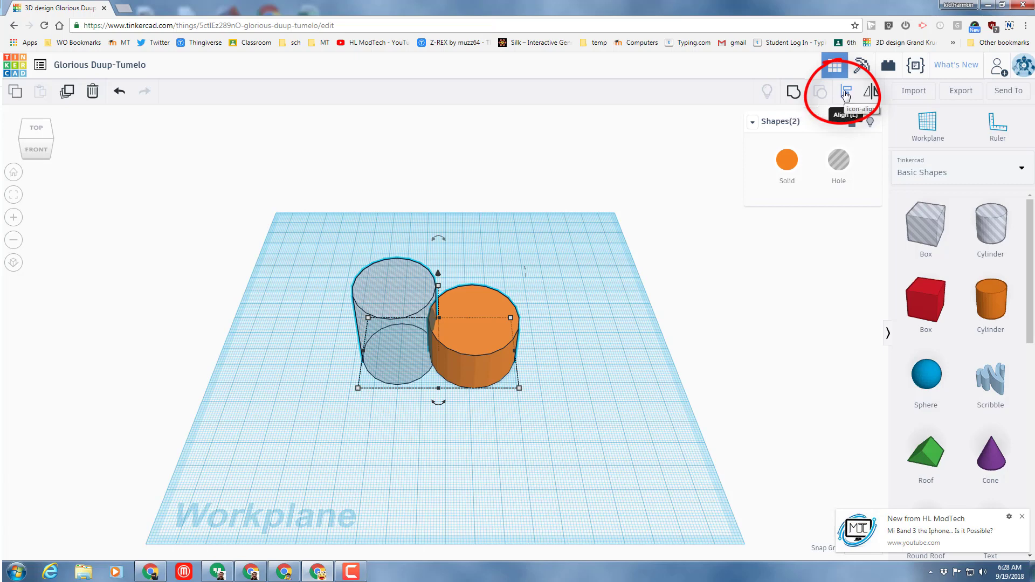
- Align the two cylinders, undoing the edge alignment, then deselect them
left_click(846, 92)
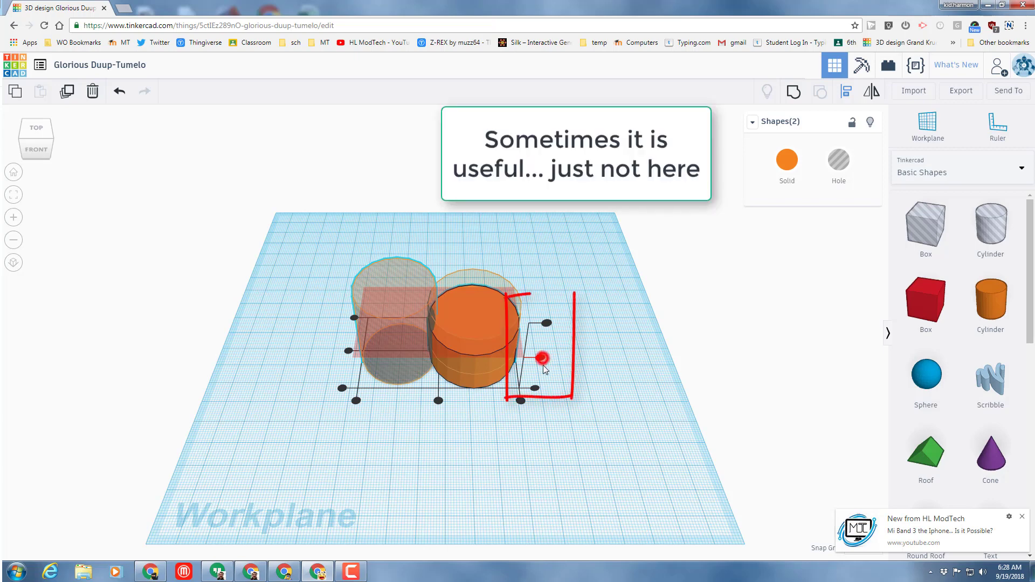
left_click(118, 91)
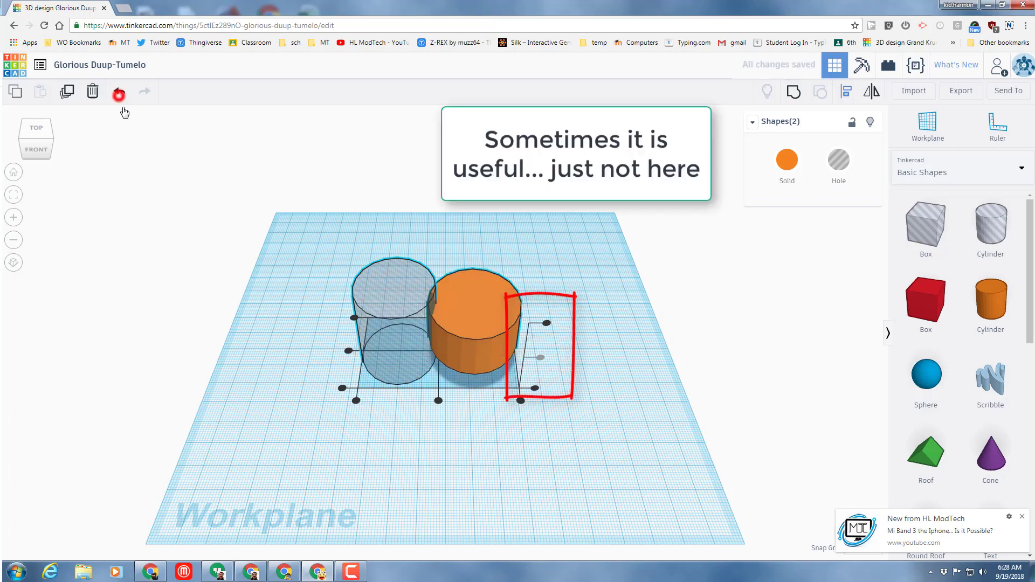
left_click(119, 91)
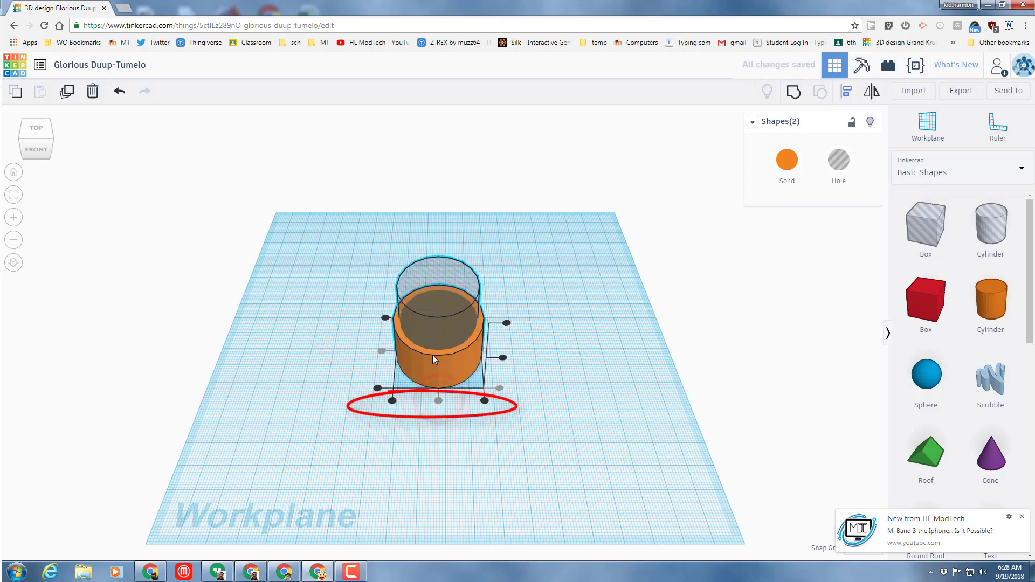
mouse_move(482, 481)
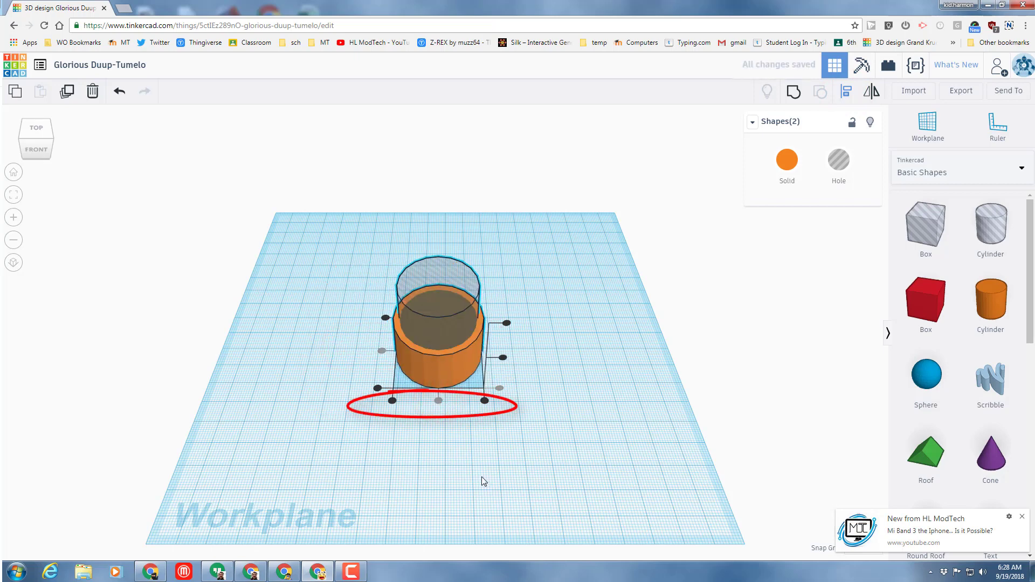
left_click(461, 462)
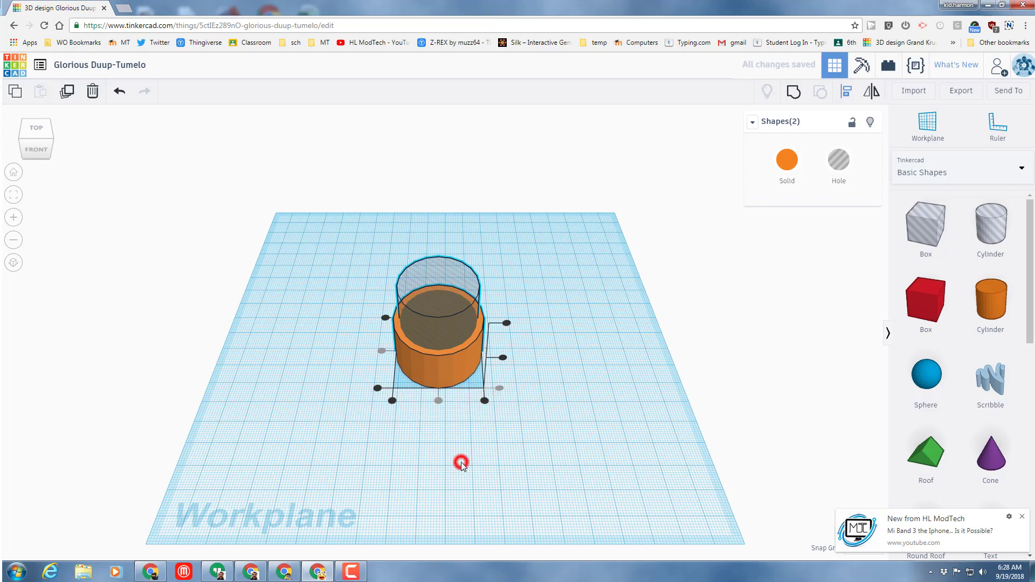
left_click(462, 462)
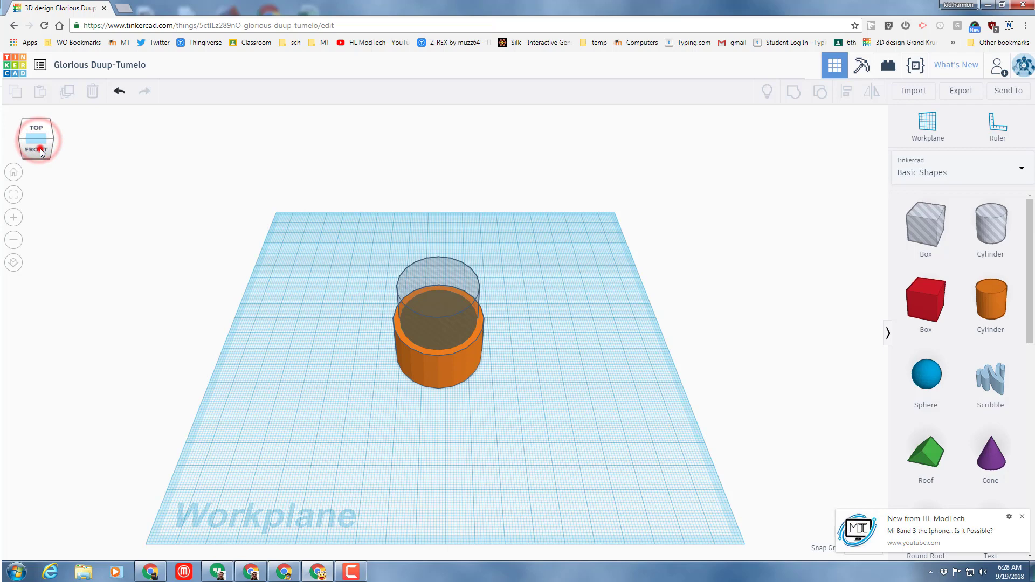
left_click(36, 150)
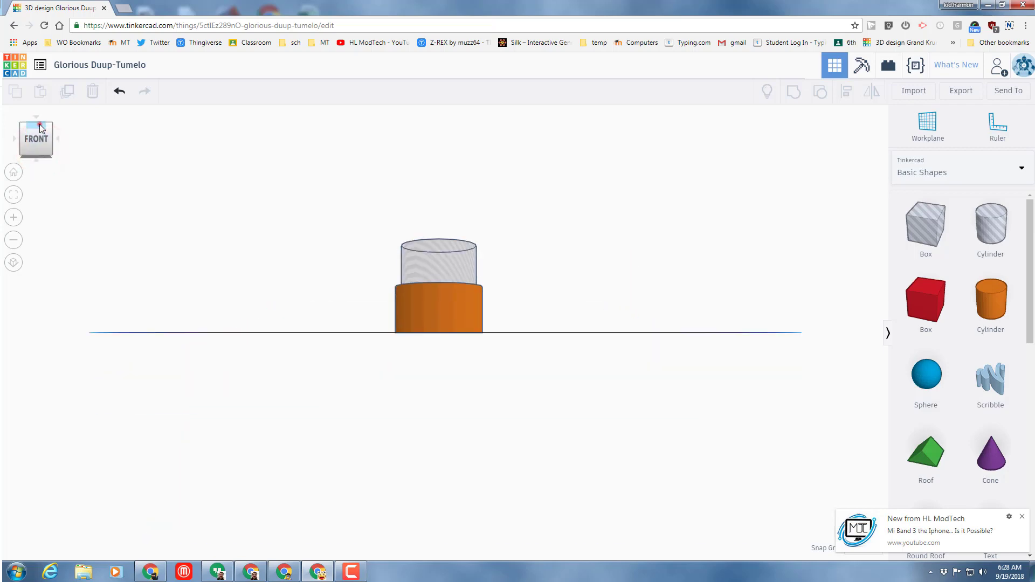
left_click(36, 127)
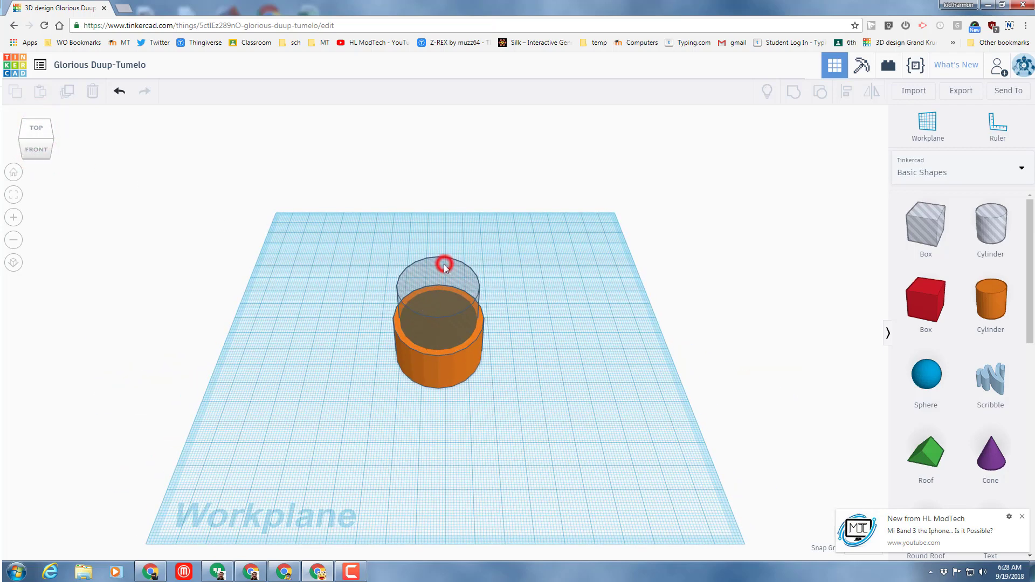
left_click(441, 264)
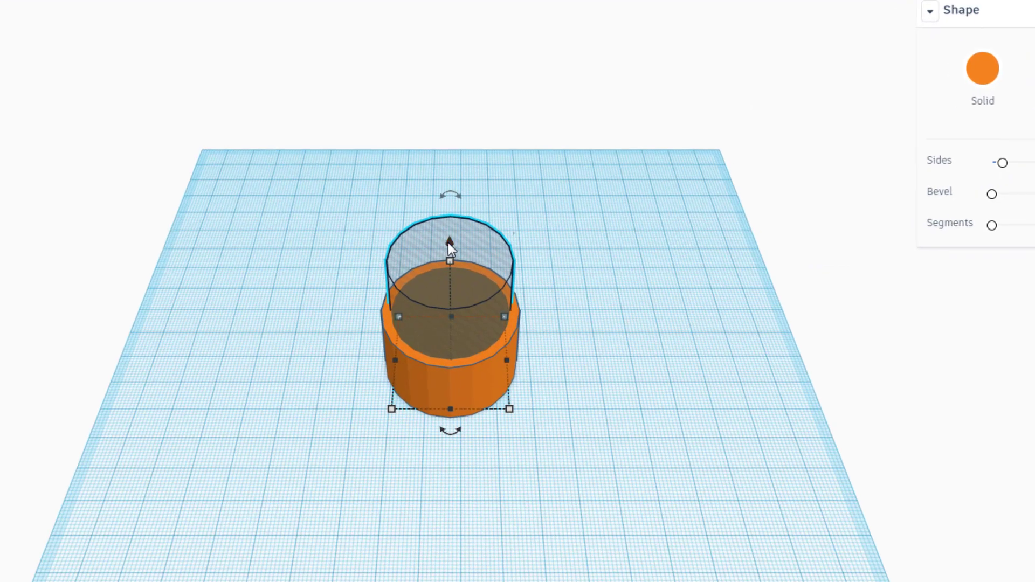
left_click(450, 243)
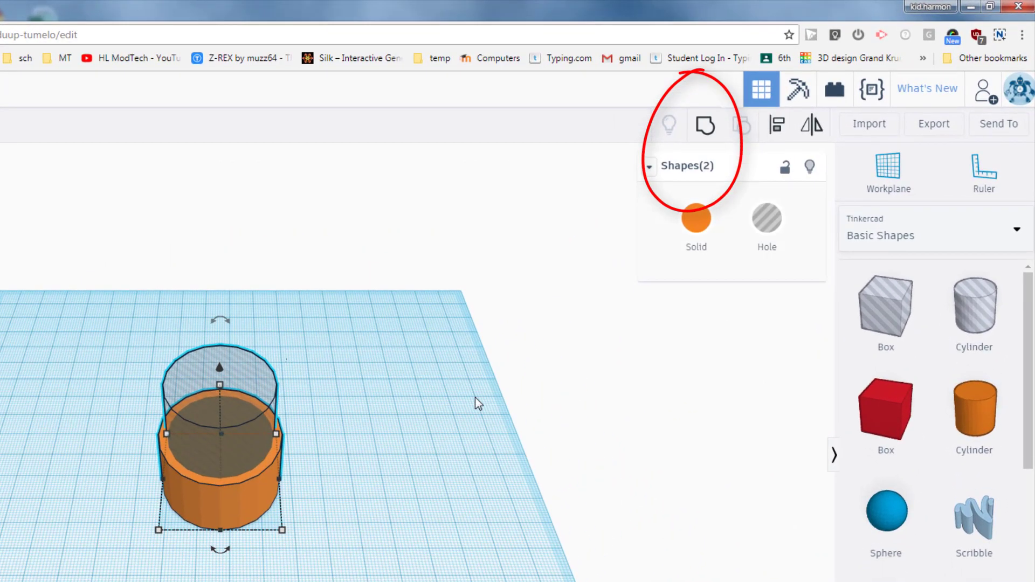
left_click(704, 126)
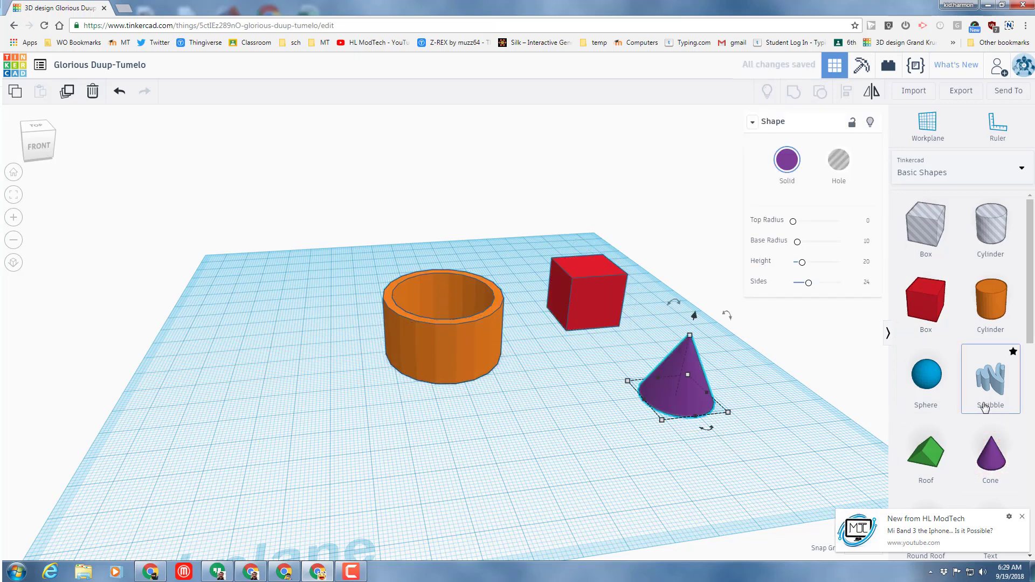
- Add a polygon prism beside the paraboloid, then select the red box
scroll("down", 3)
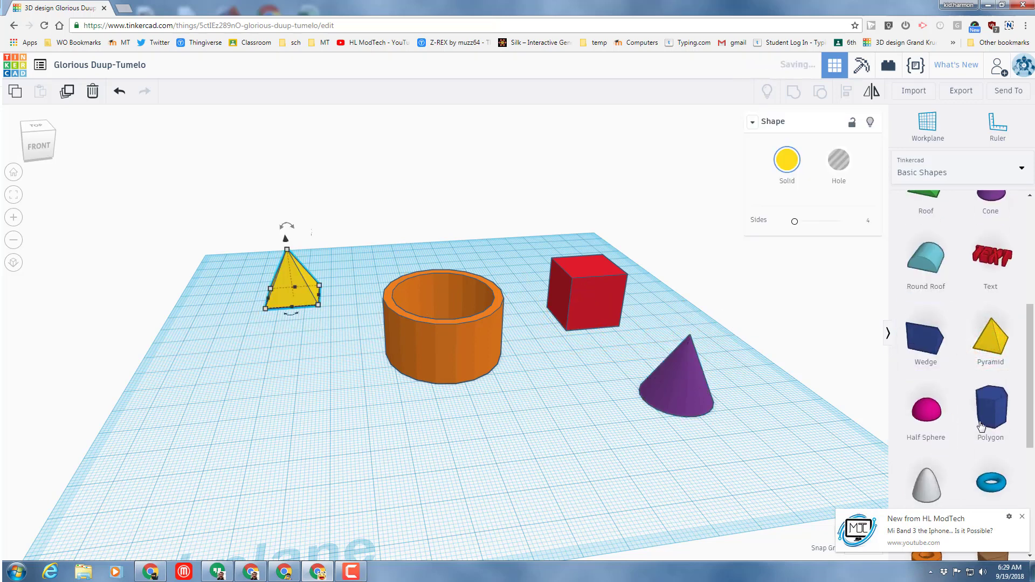
left_click(990, 408)
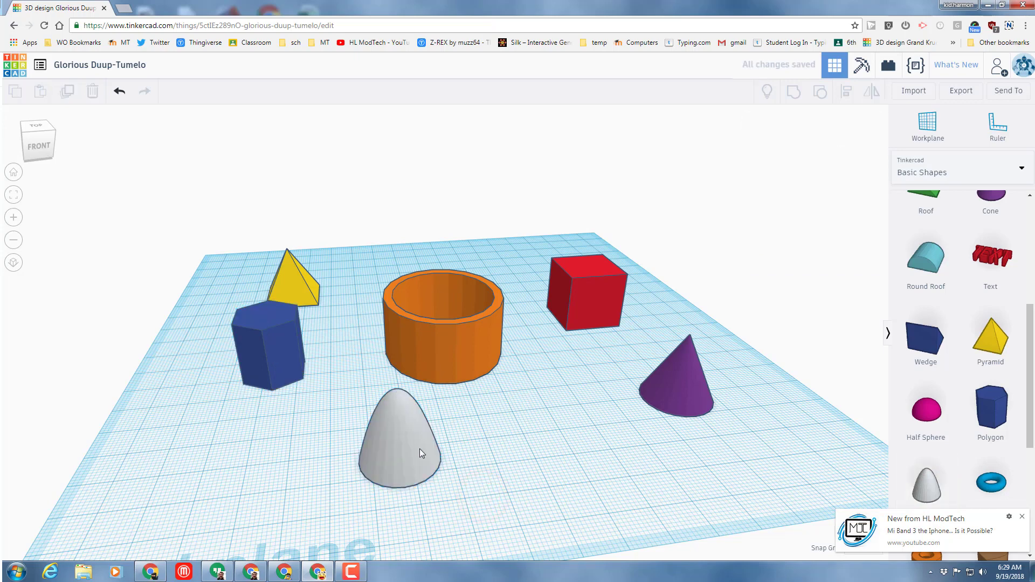
mouse_move(393, 450)
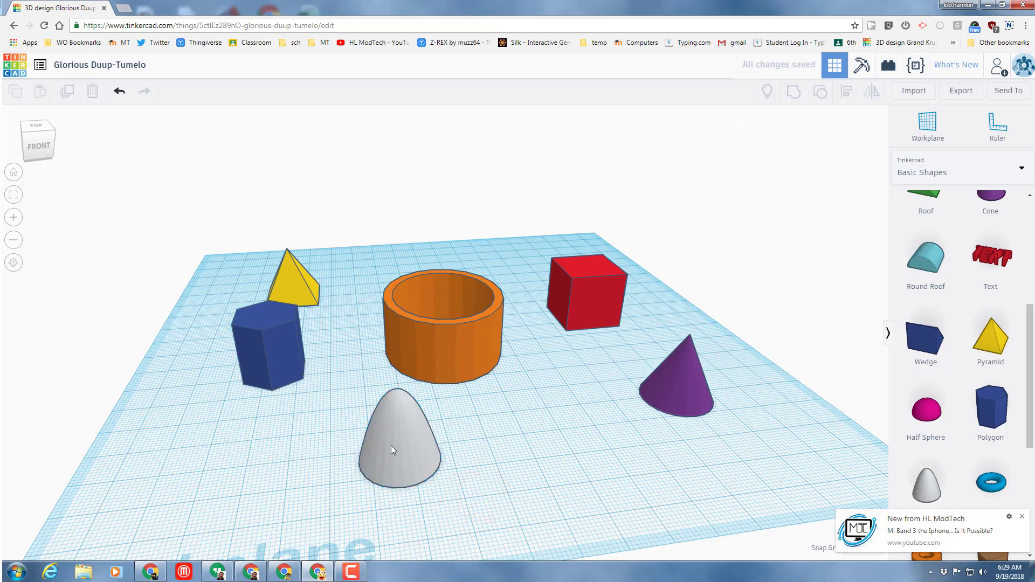
left_click(400, 449)
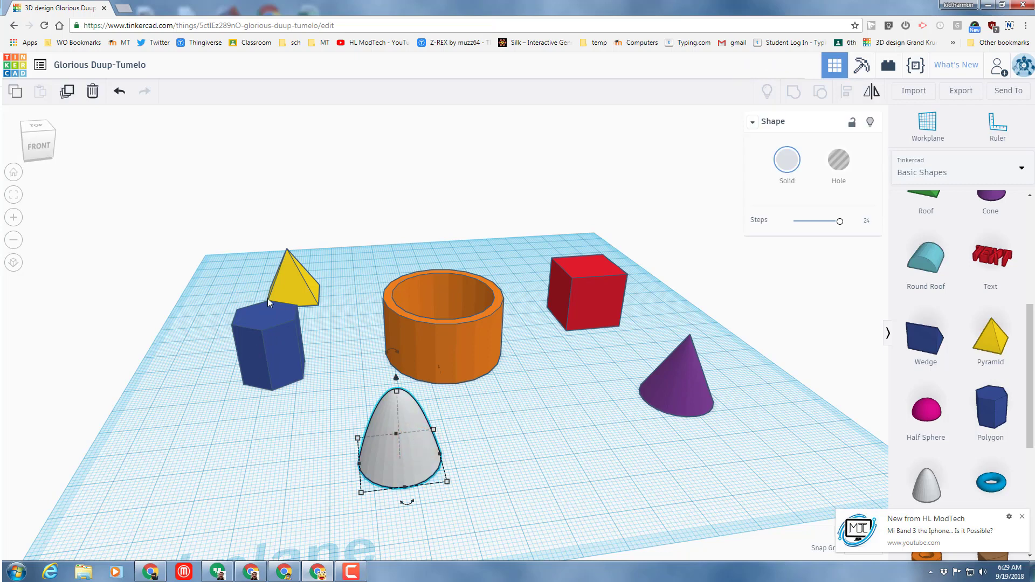
left_click(584, 285)
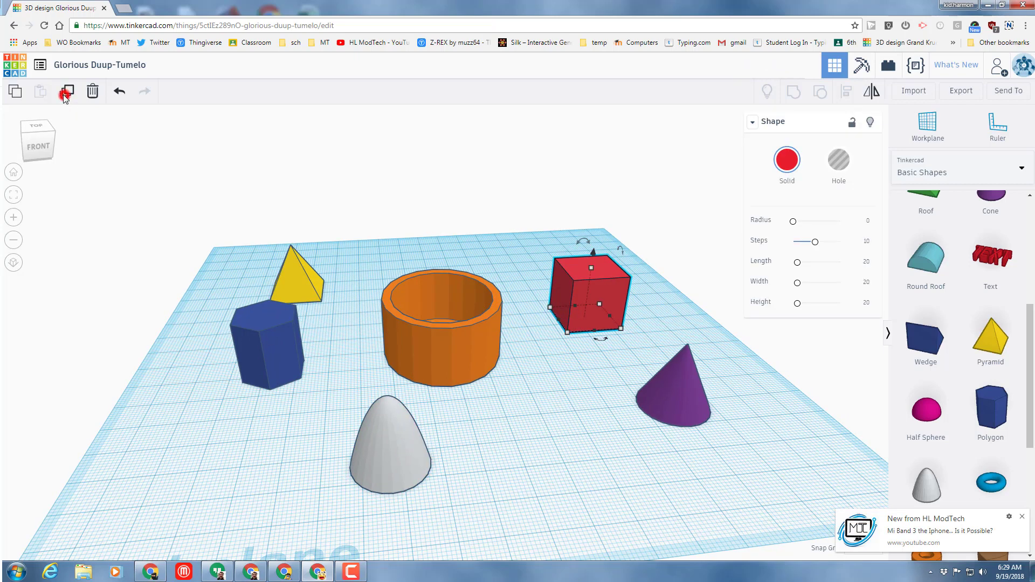
- Duplicate the red box, colour the copy green and make it a hole
left_click(67, 91)
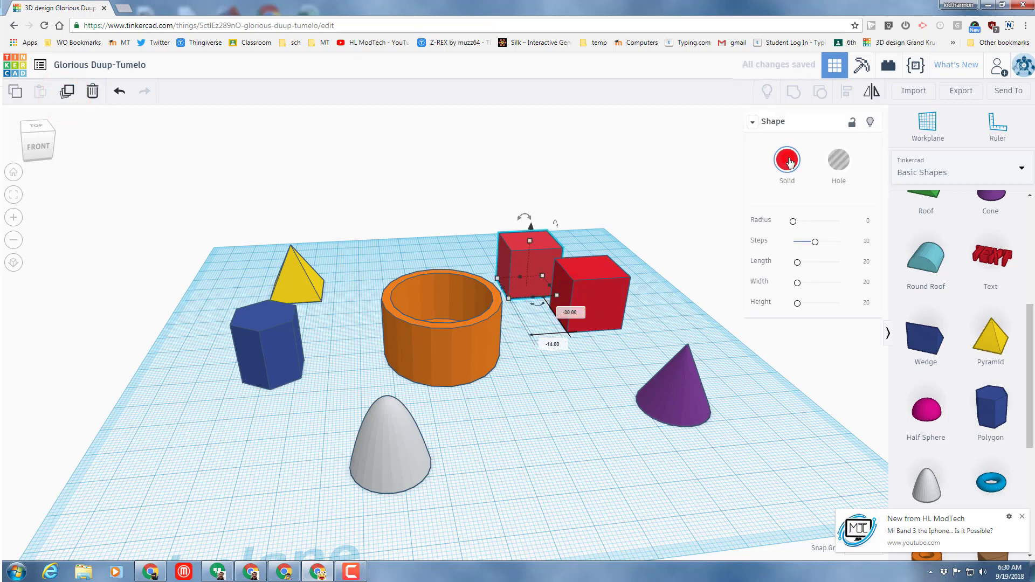
left_click(787, 161)
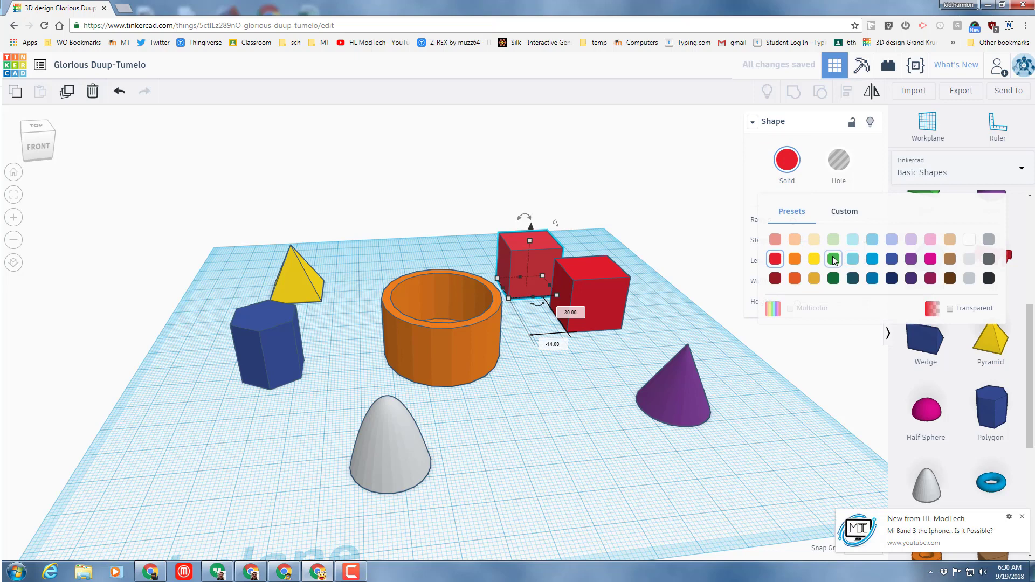
left_click(833, 258)
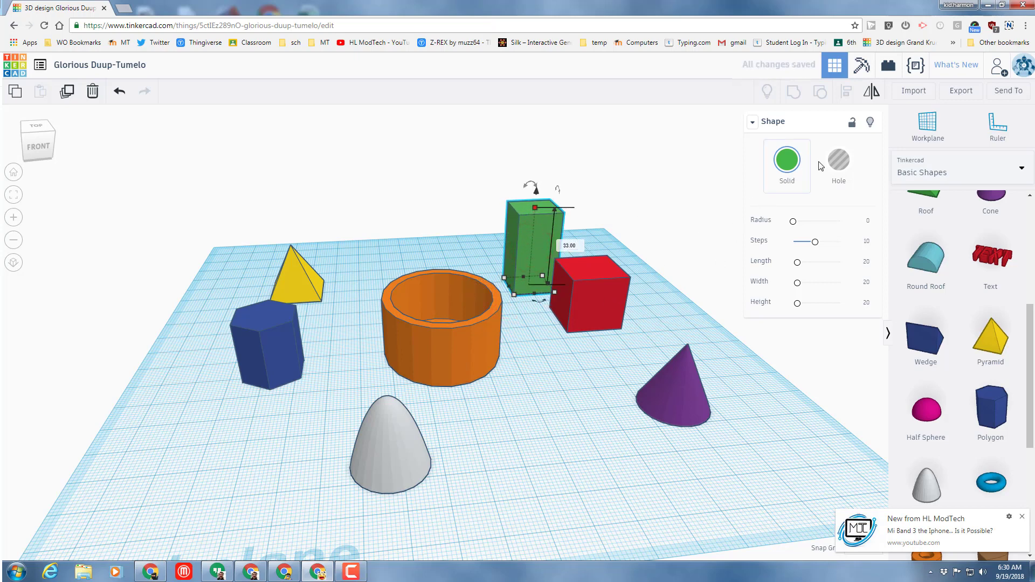
left_click(838, 161)
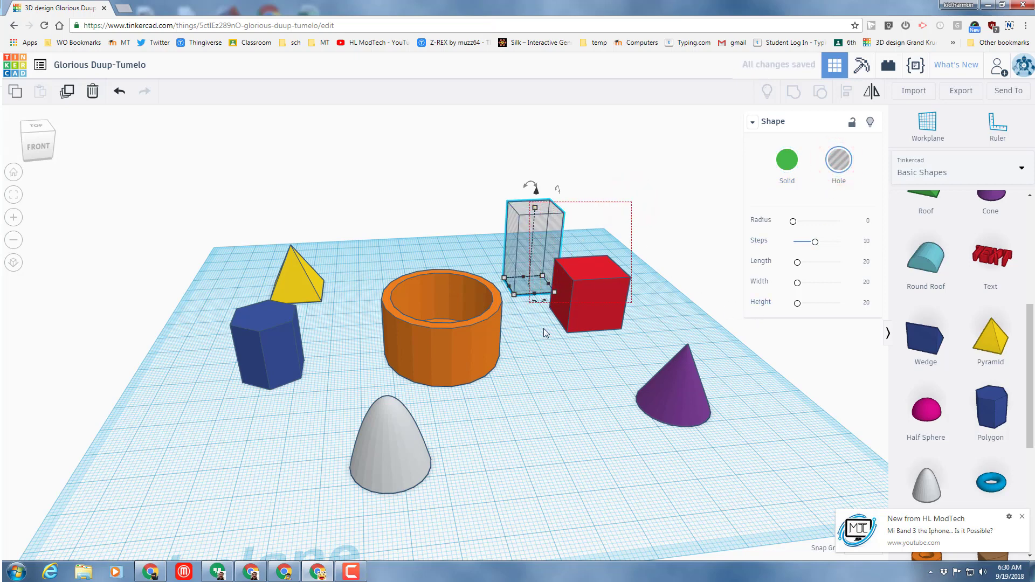
left_click(846, 92)
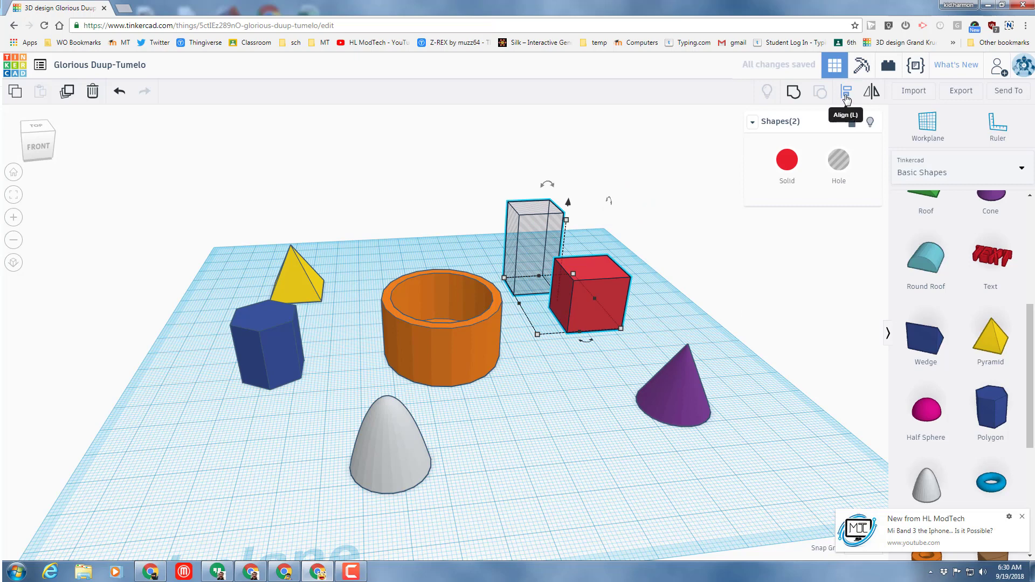
- Align the green hole with the red box to hollow it out
left_click(847, 92)
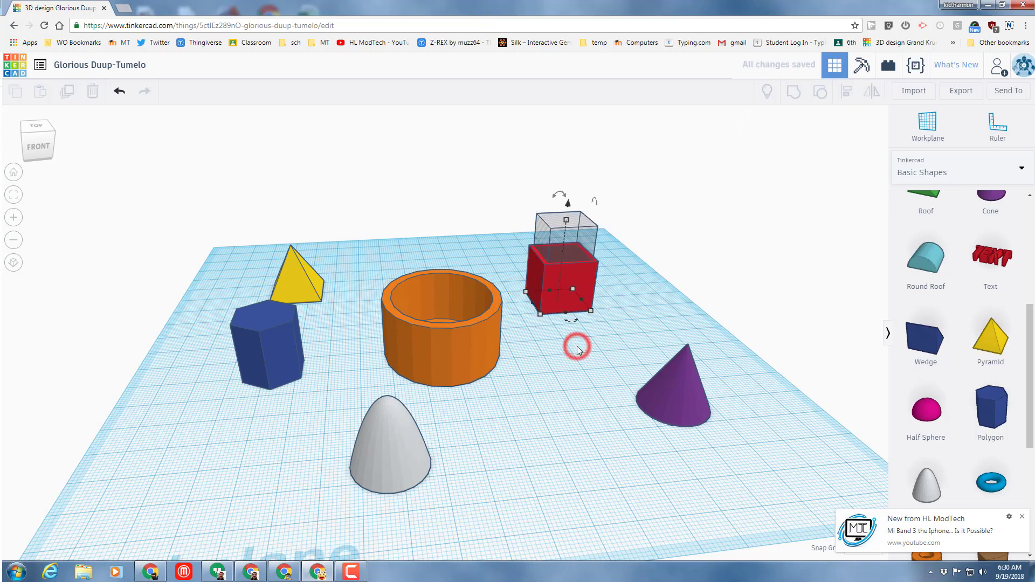
left_click(565, 227)
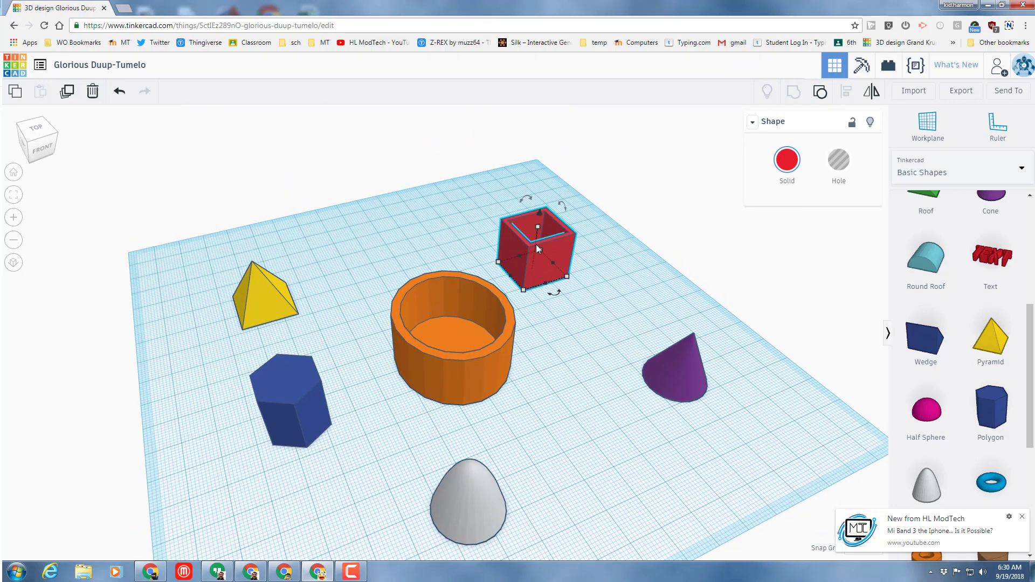
mouse_move(522, 349)
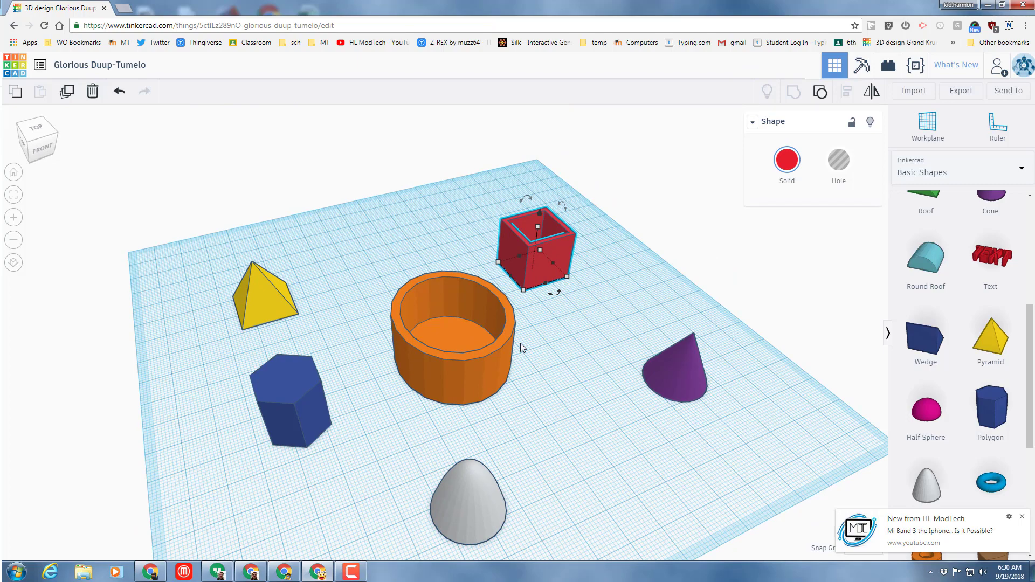
mouse_move(623, 444)
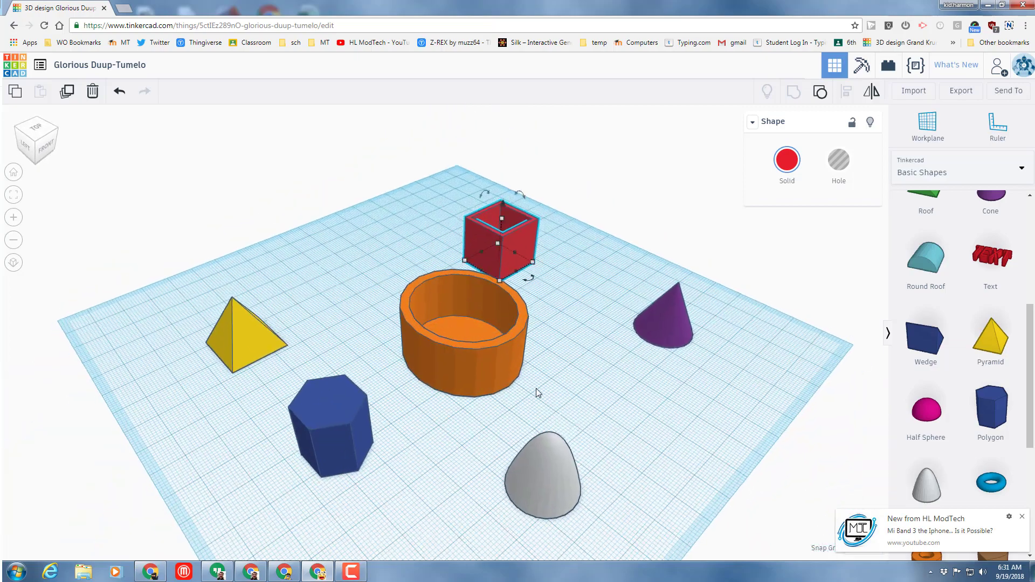
mouse_move(100, 65)
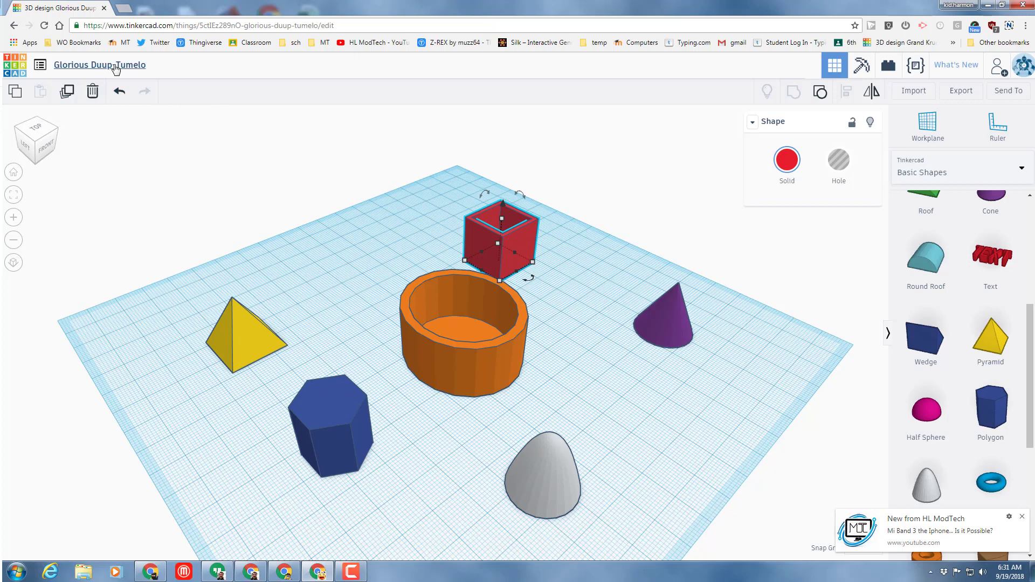
mouse_move(125, 65)
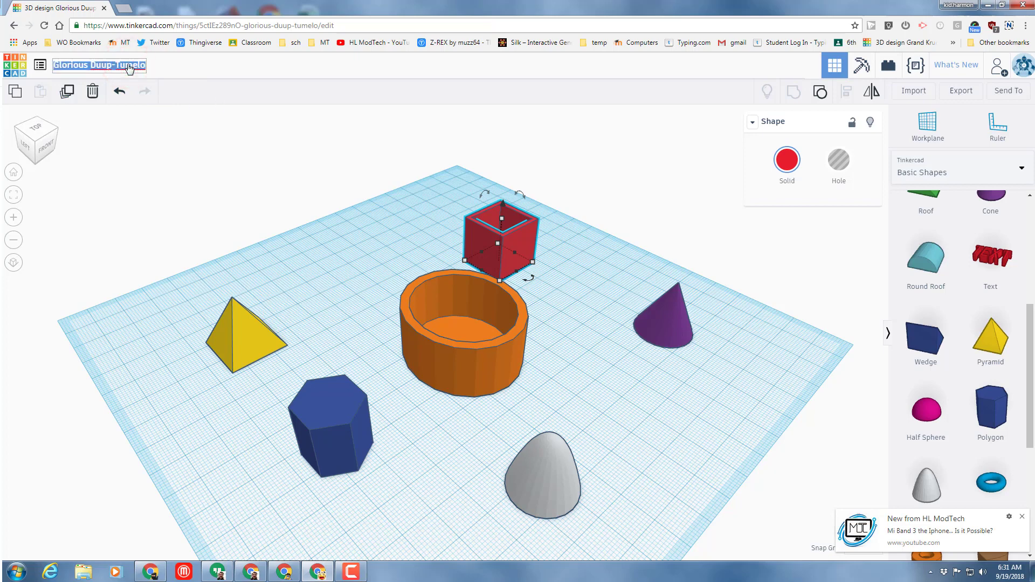
- Rename the design to '3 things we must master'
type("things we must master")
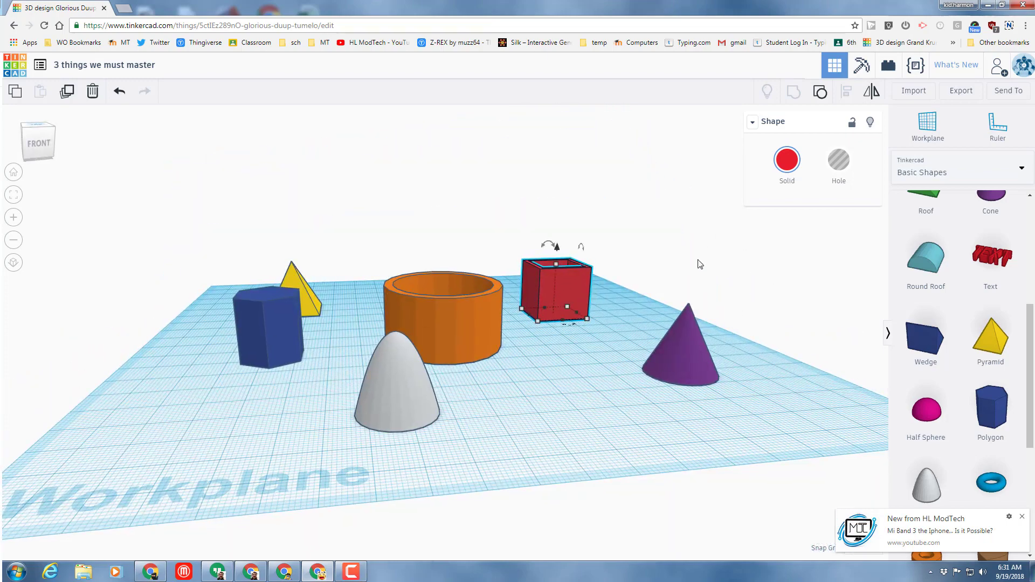
scroll("down", 3)
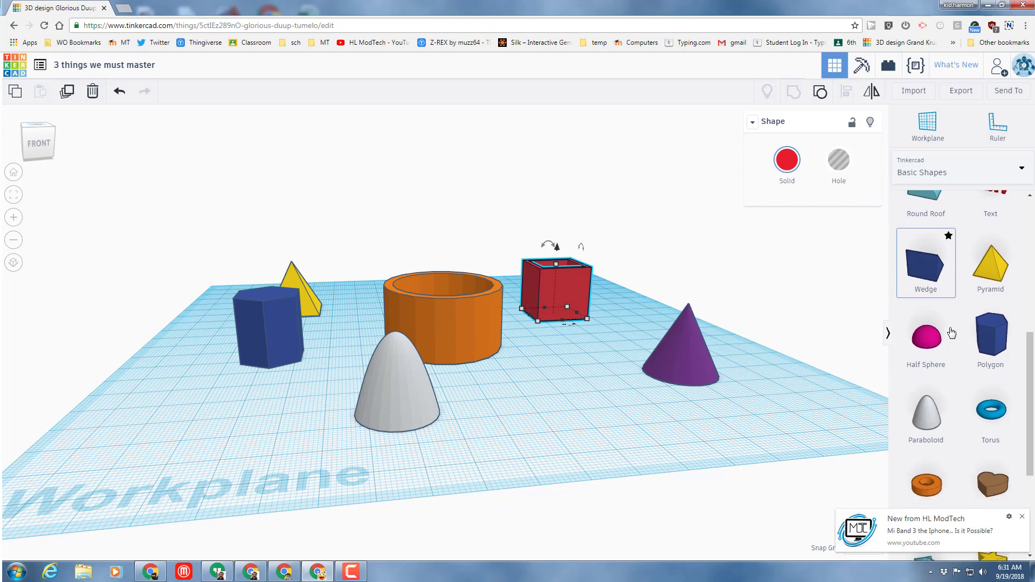
scroll("down", 3)
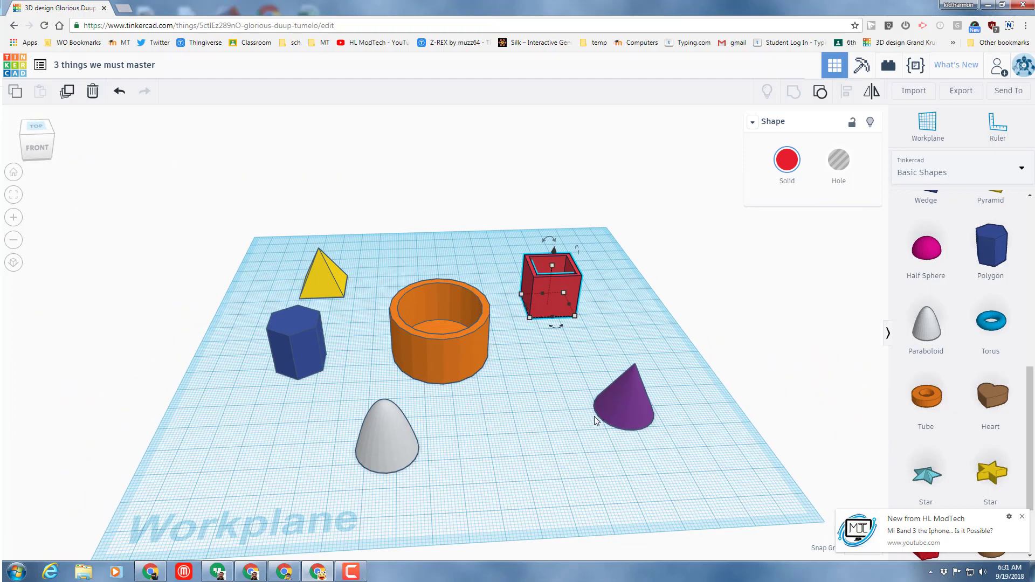
mouse_move(590, 398)
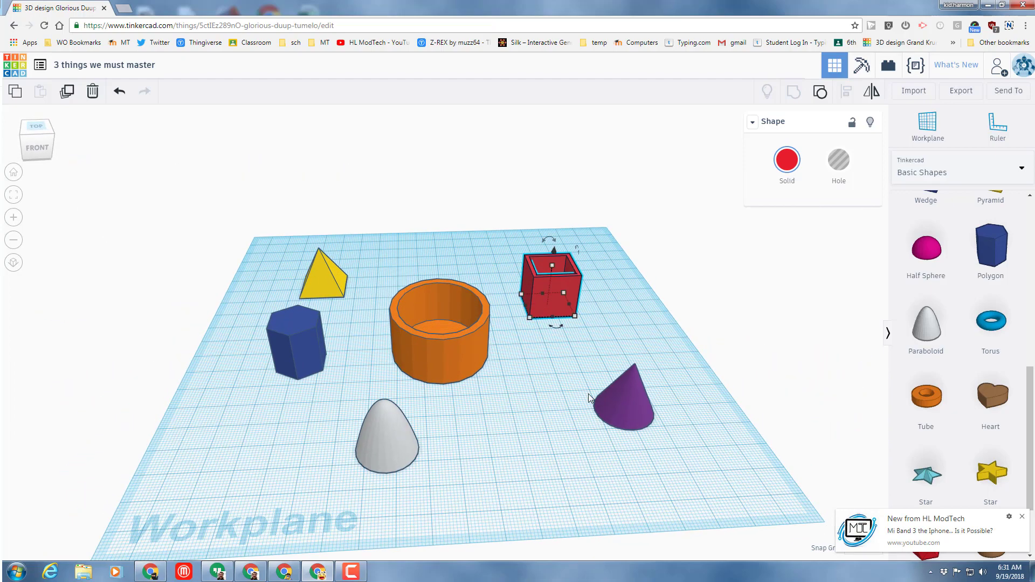